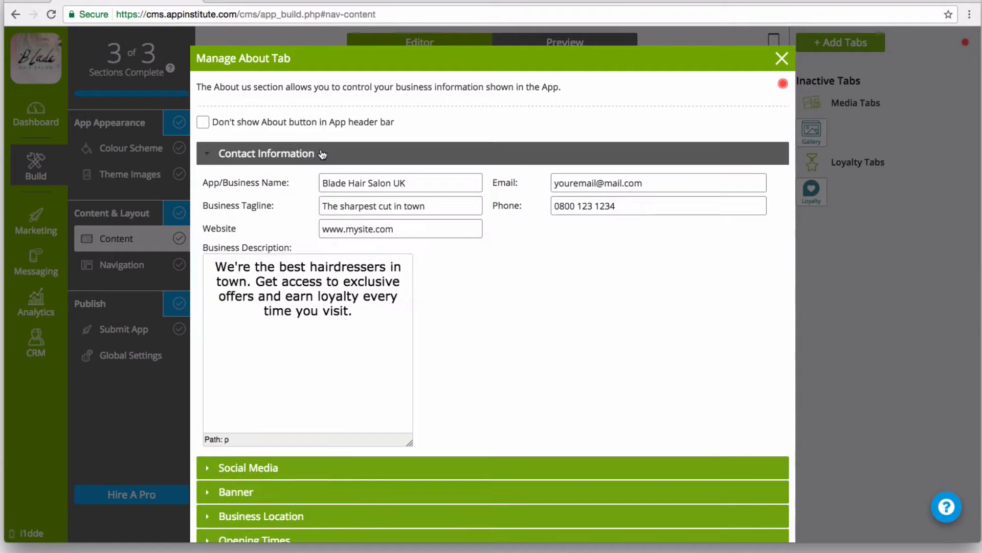
Find and select the Blade Hair Salon Facebook page
click(266, 153)
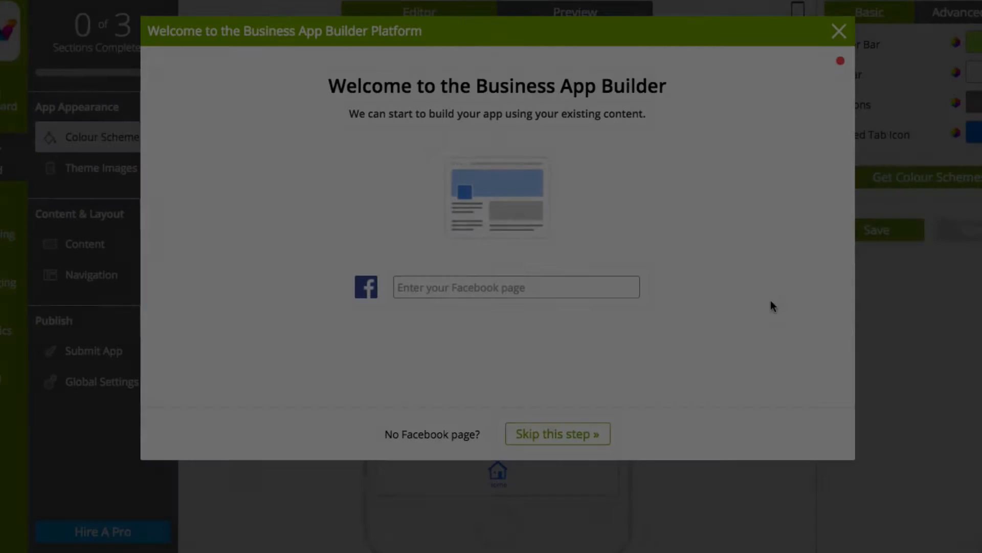
click(515, 287)
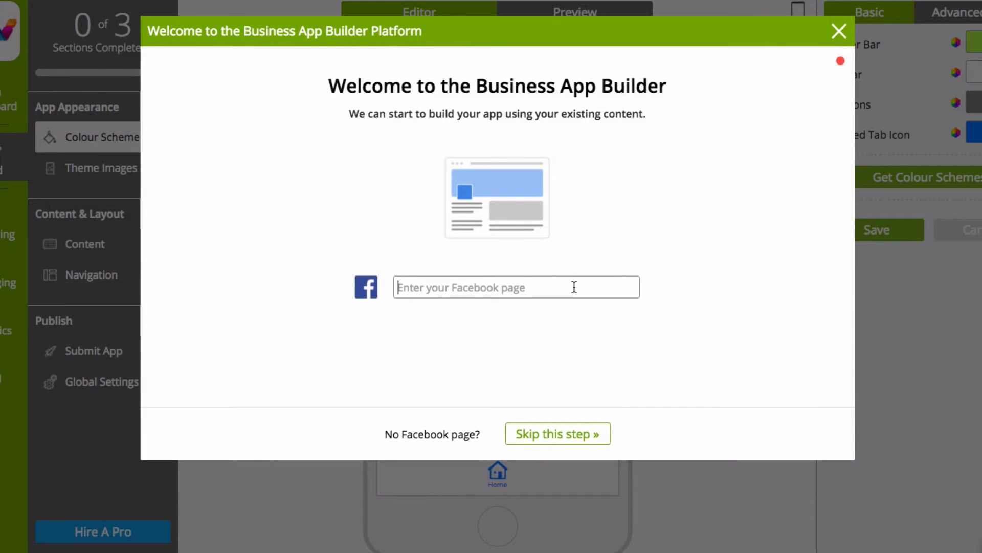
text(Blade Hair Salon UK)
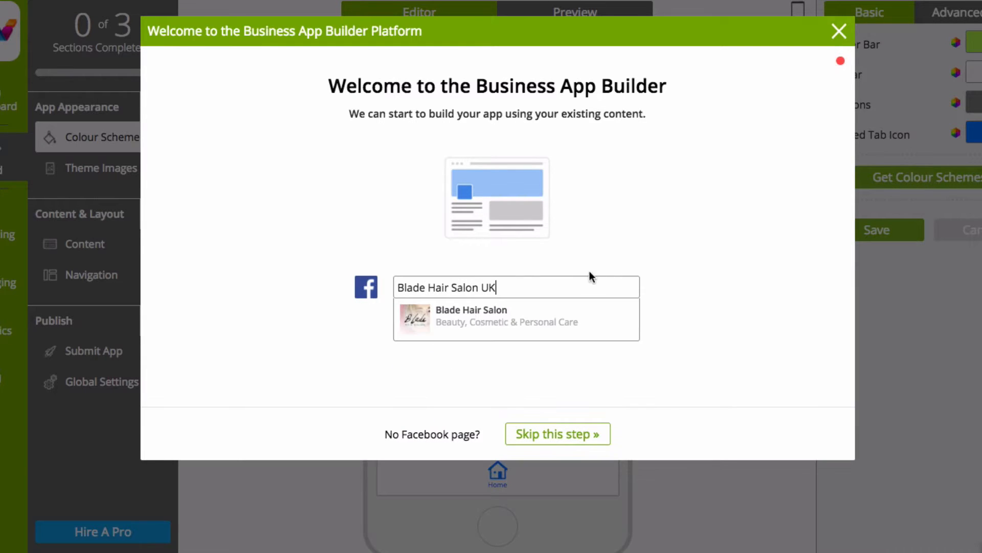
click(556, 434)
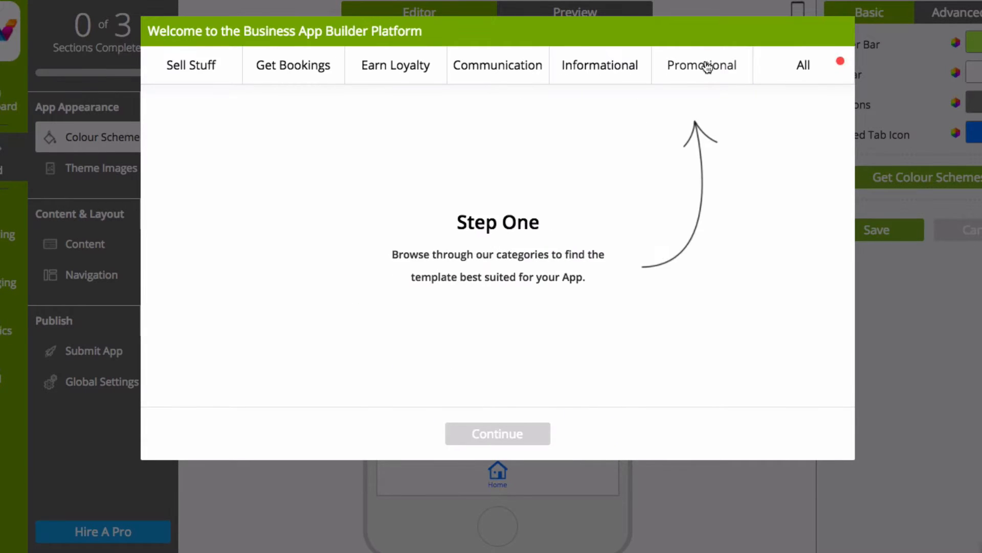
Choose the Informational category and submit the salon website for suggested colours
click(599, 64)
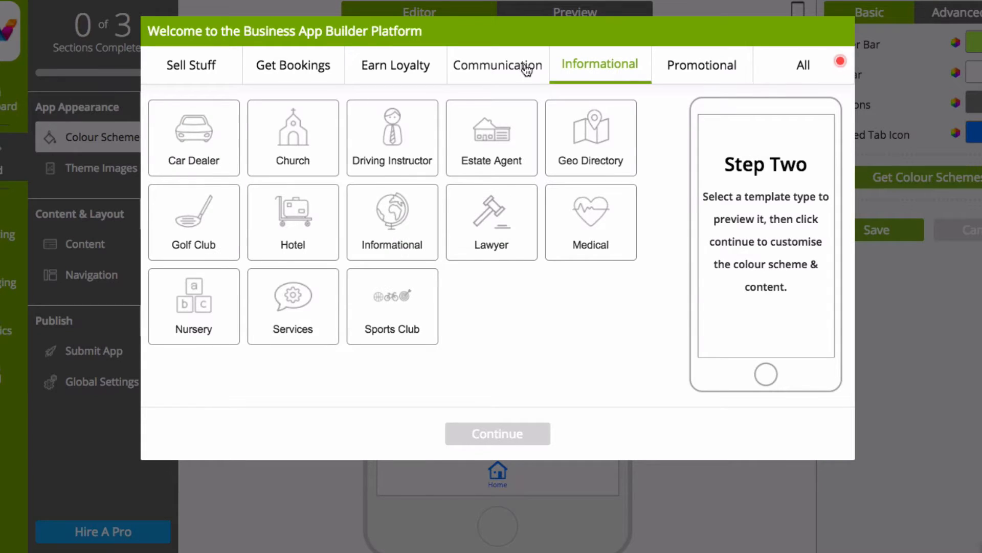
click(395, 65)
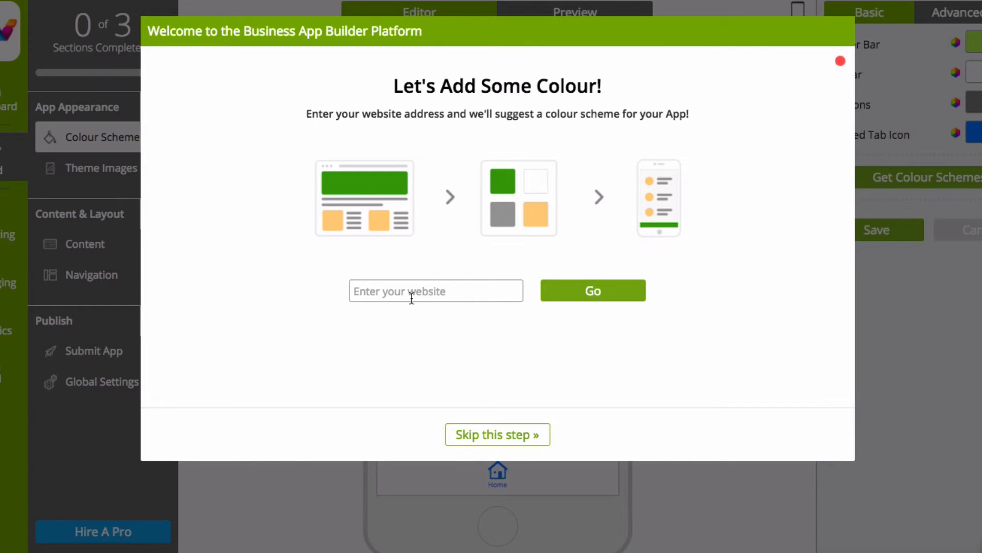
text(www.yourwebsite.com)
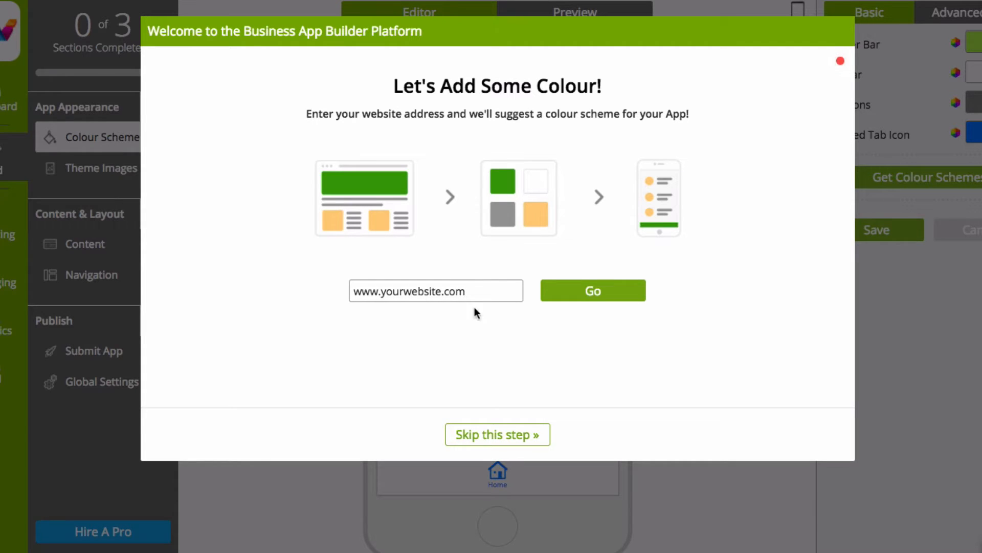
click(497, 434)
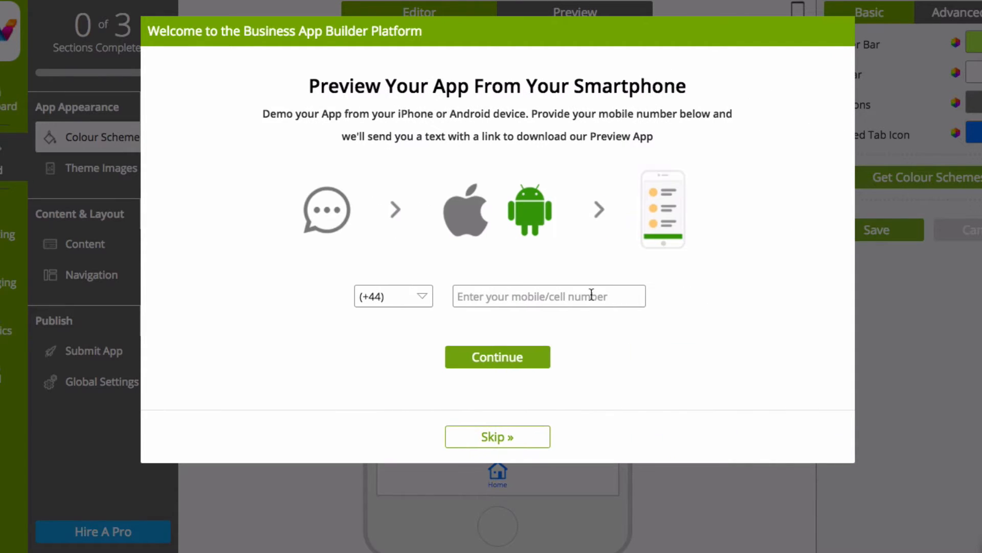
text(7)
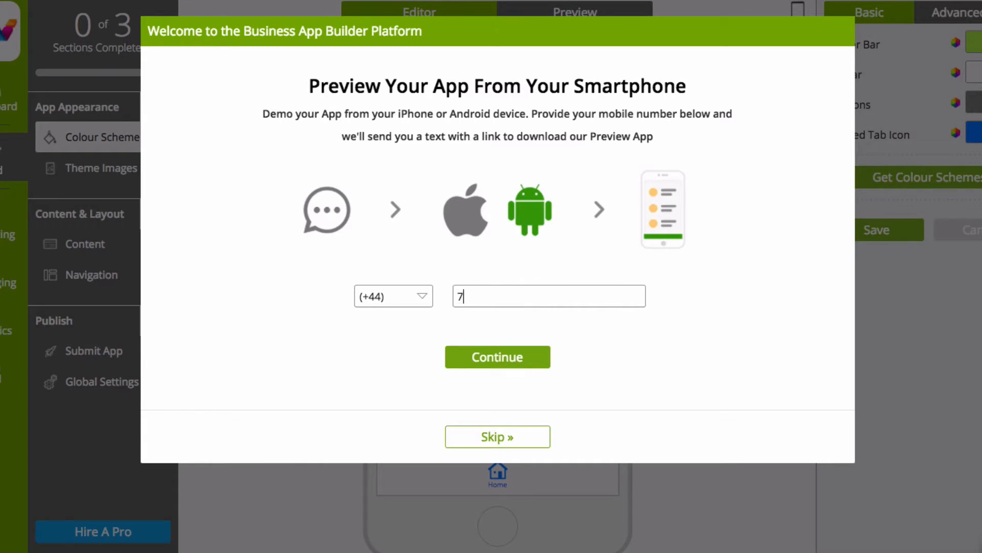
text(437)
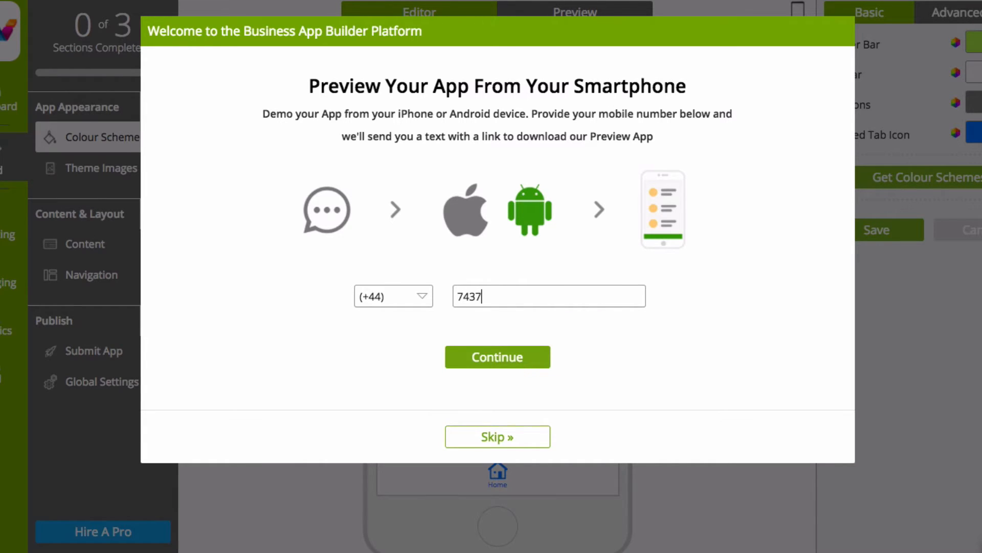
text(6532)
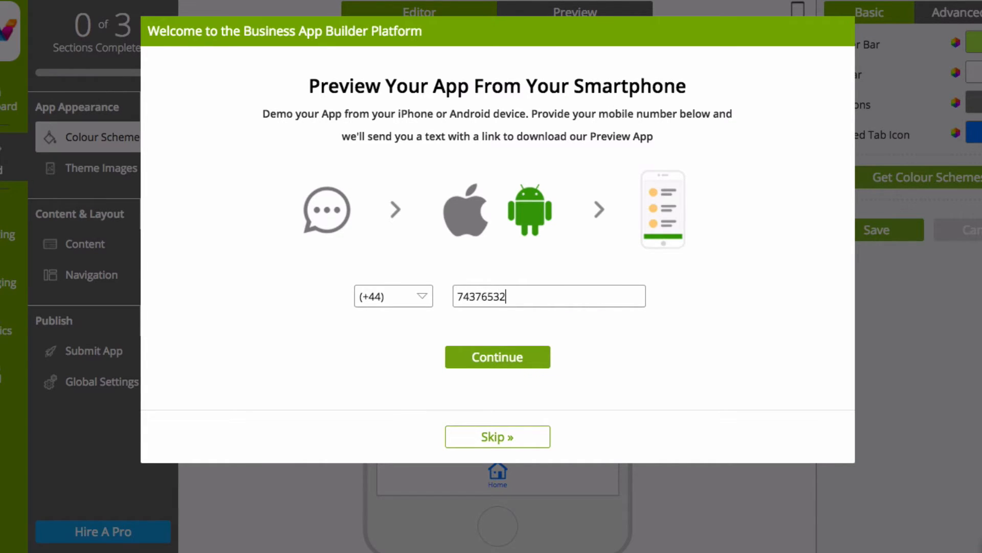
click(497, 436)
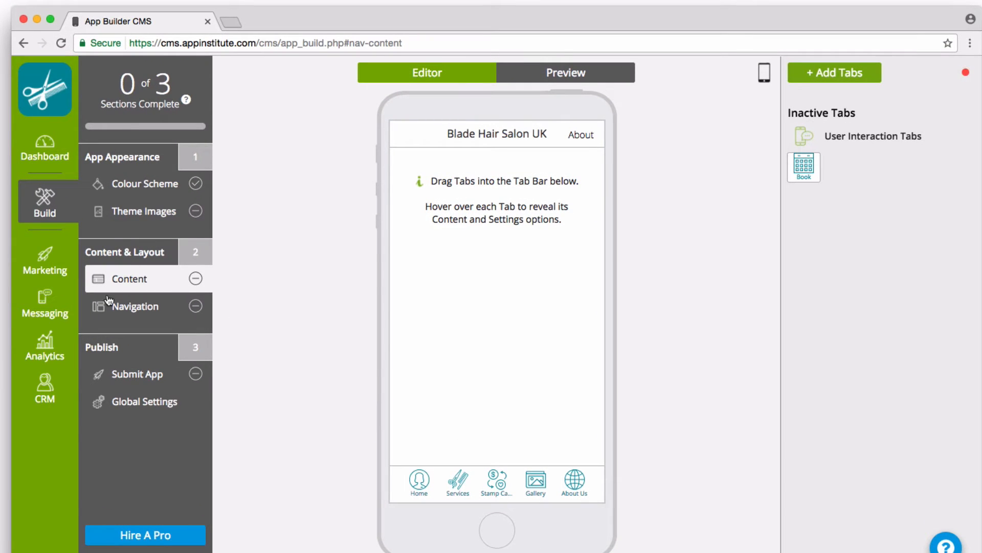
mouse_move(143, 295)
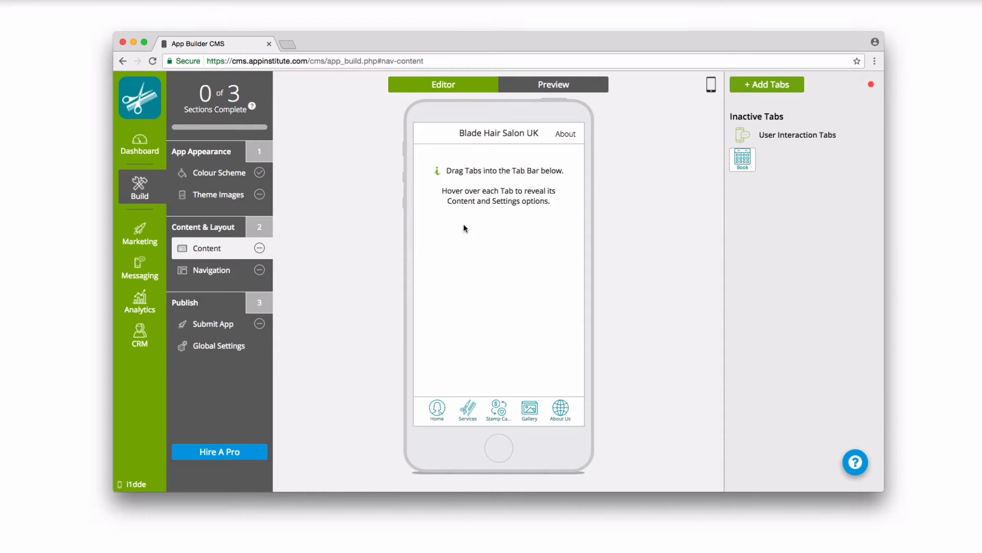
mouse_move(466, 275)
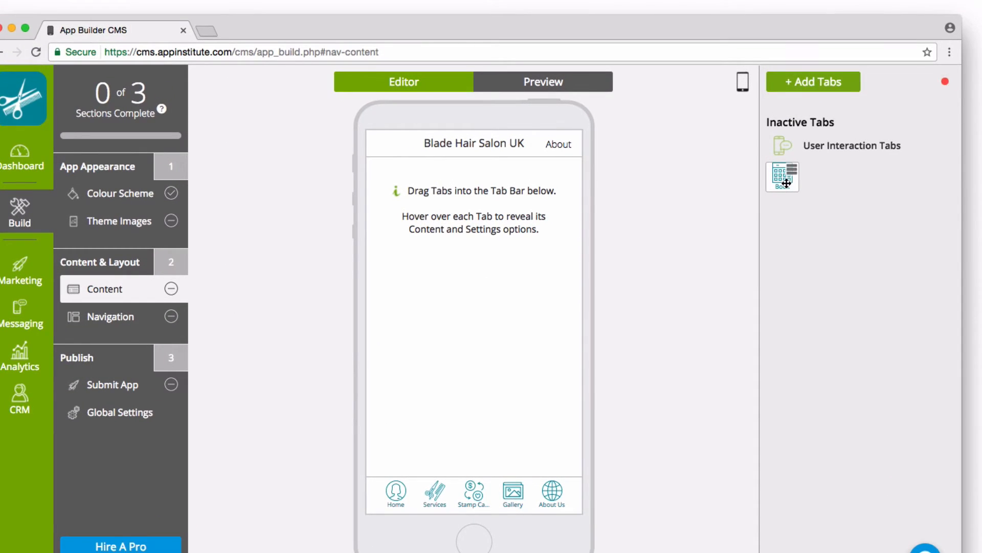
click(117, 193)
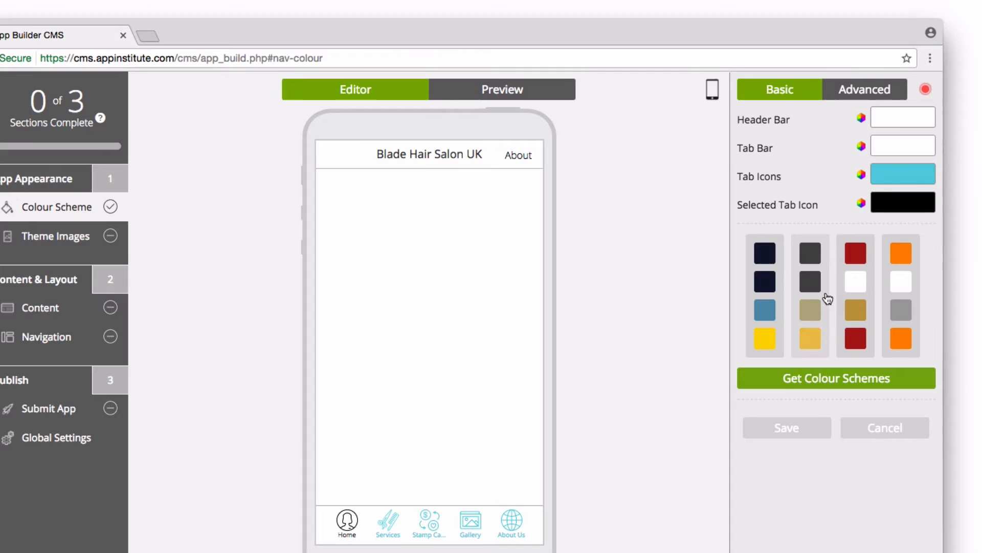
Change the Tab Icons colour from light cyan to a darker teal
click(808, 294)
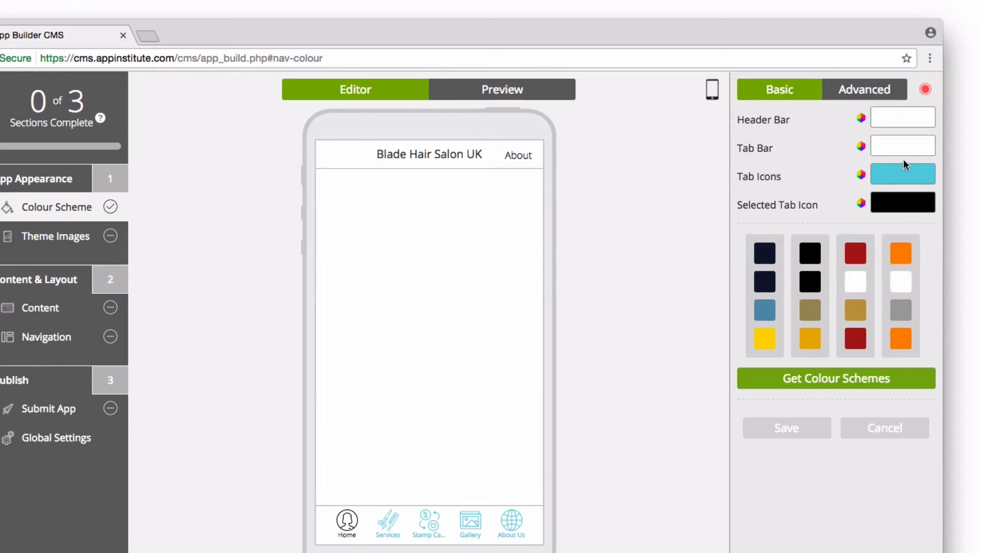
click(864, 89)
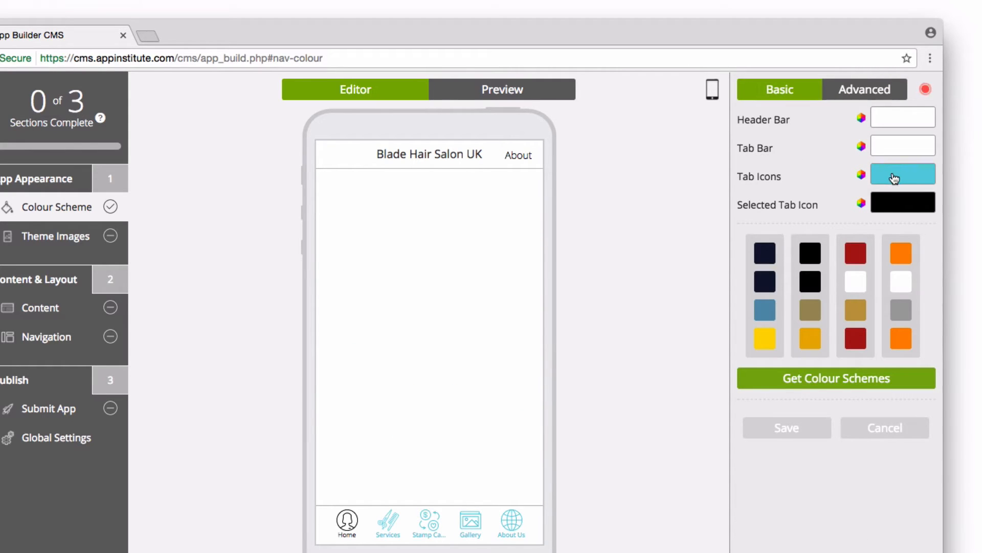
click(903, 174)
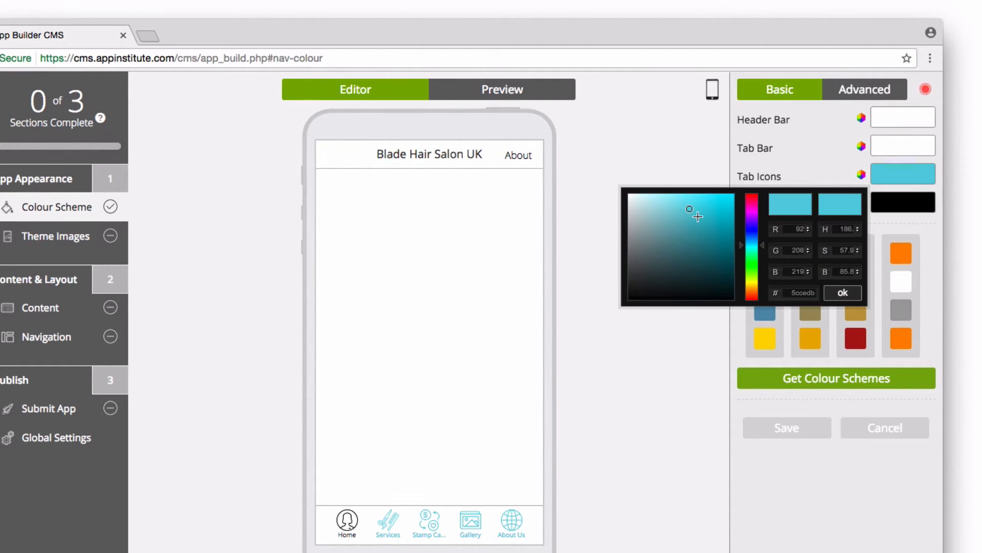
click(672, 223)
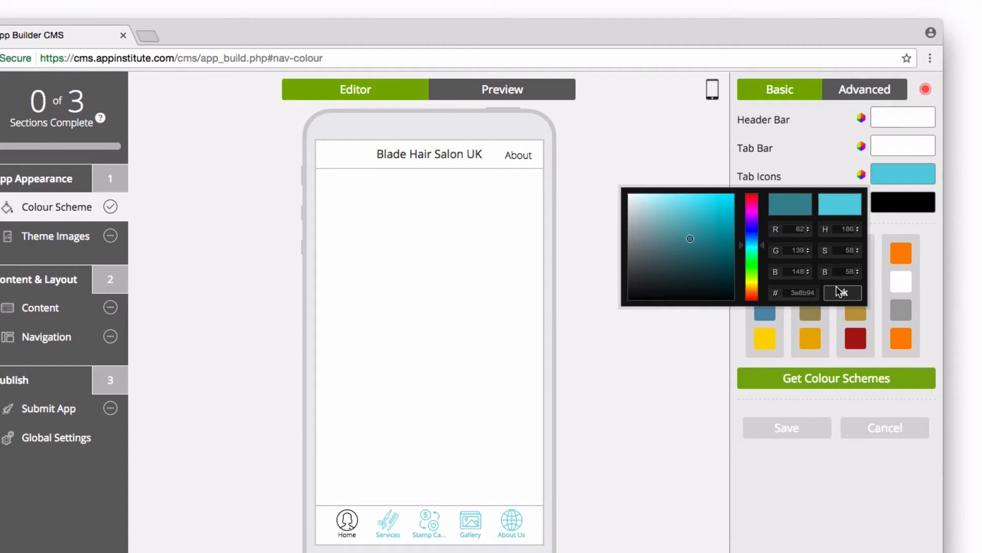
click(843, 293)
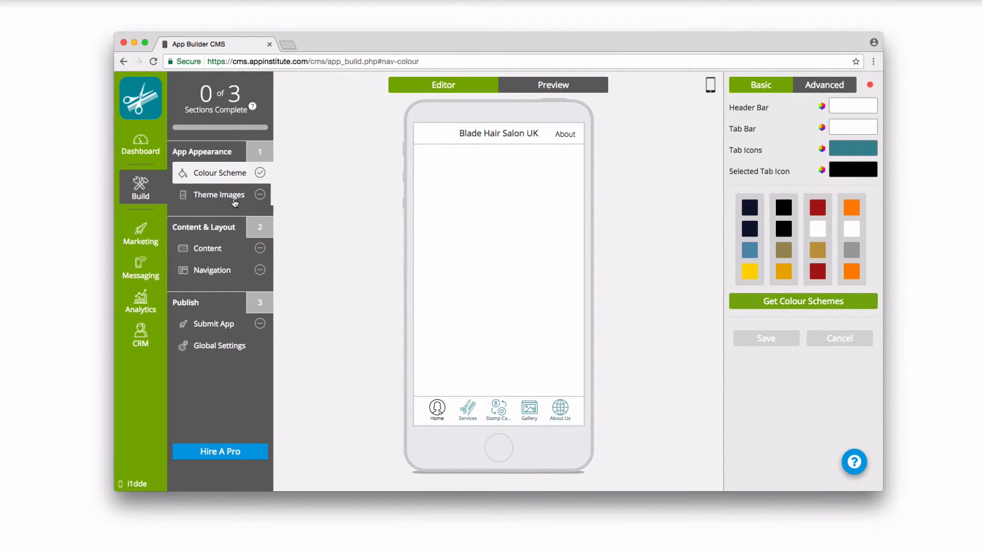
Review the App Icon, Splash Screen and Header Bar theme images, then save
click(219, 194)
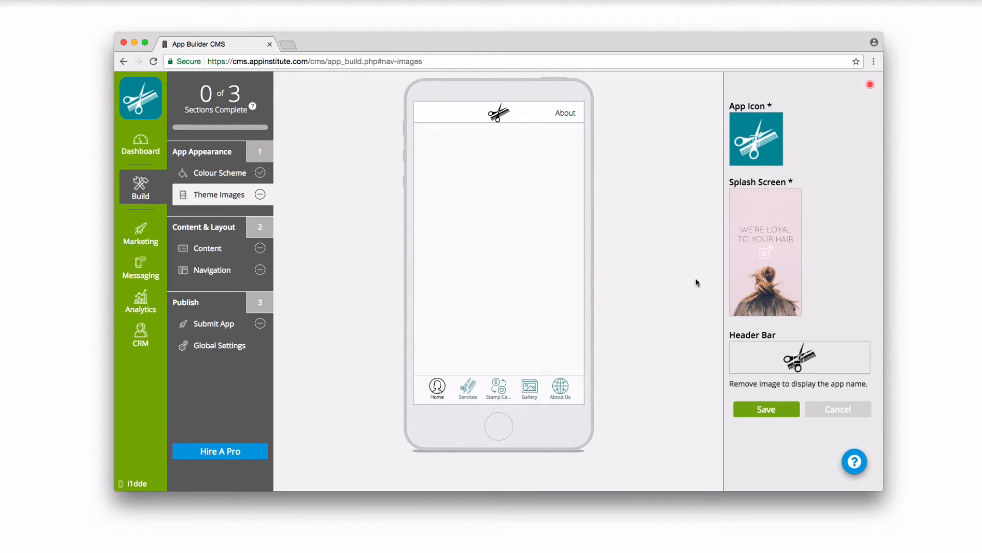
click(756, 139)
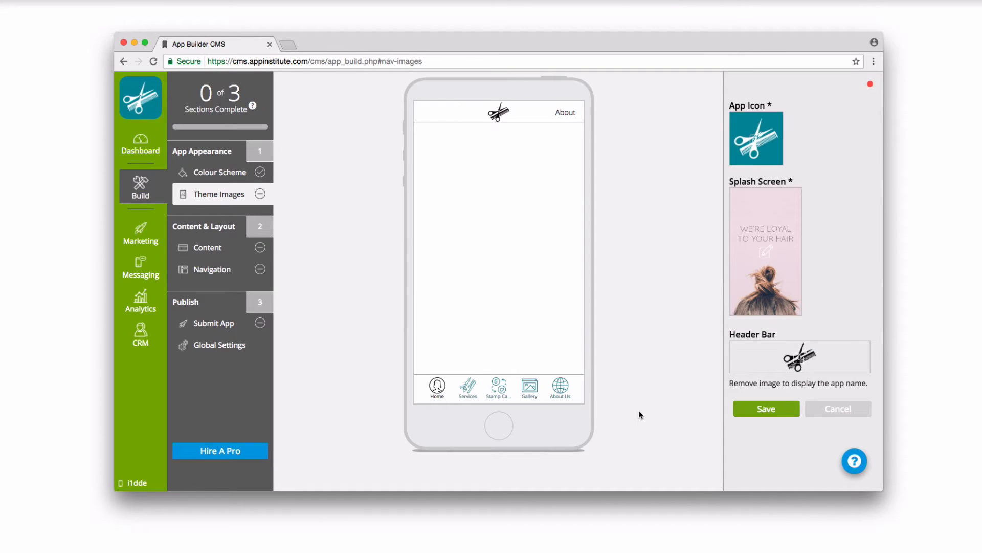
click(207, 247)
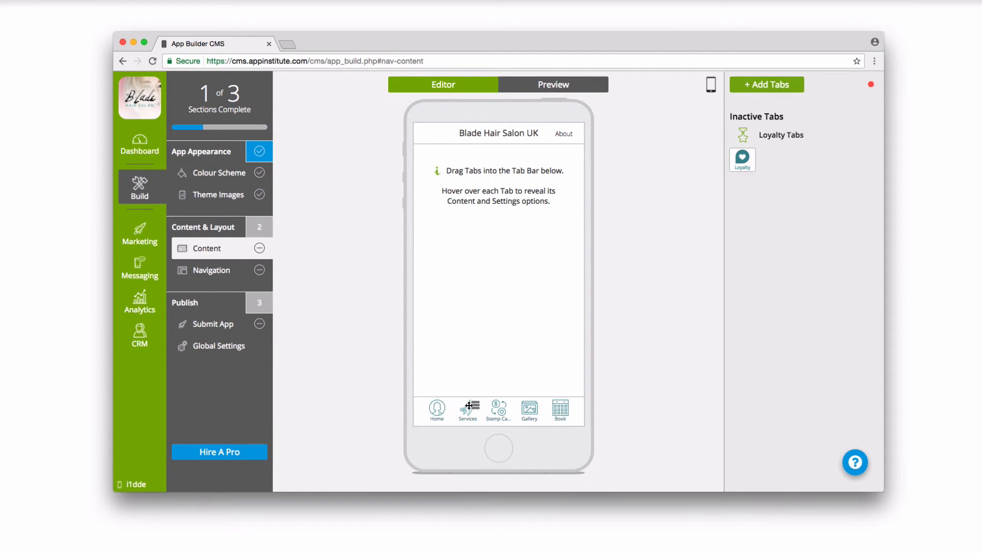
Edit the Services tab's content and save the tab changes
click(529, 409)
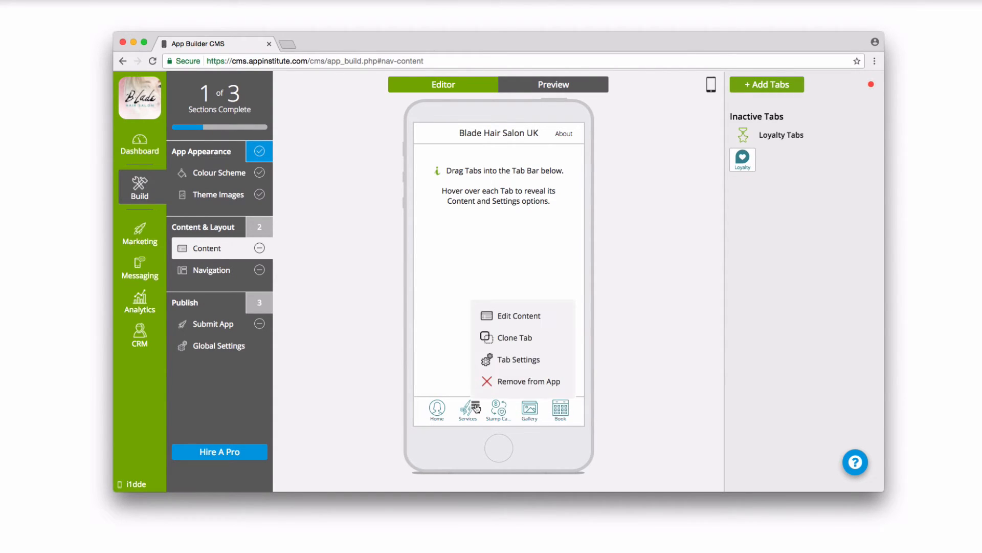
mouse_move(508, 316)
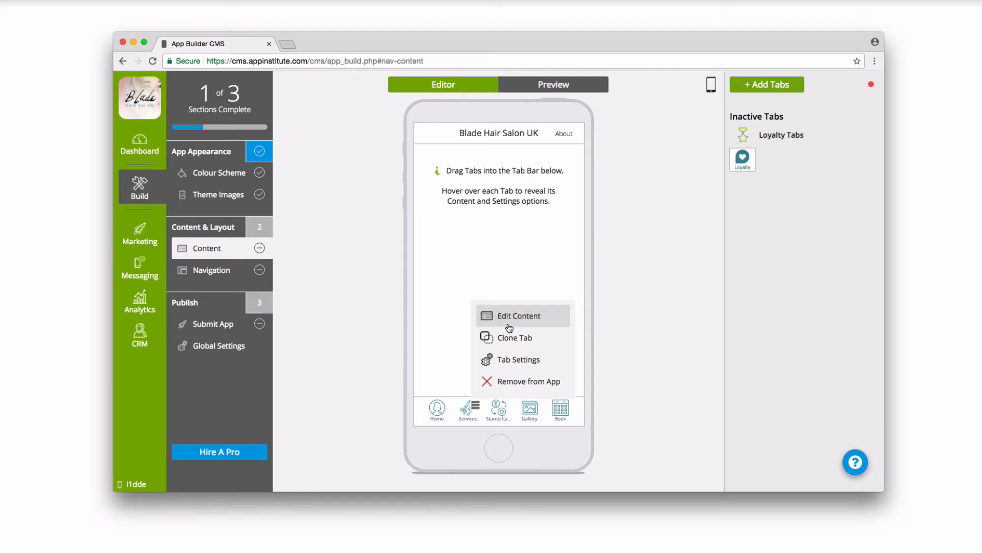
click(520, 315)
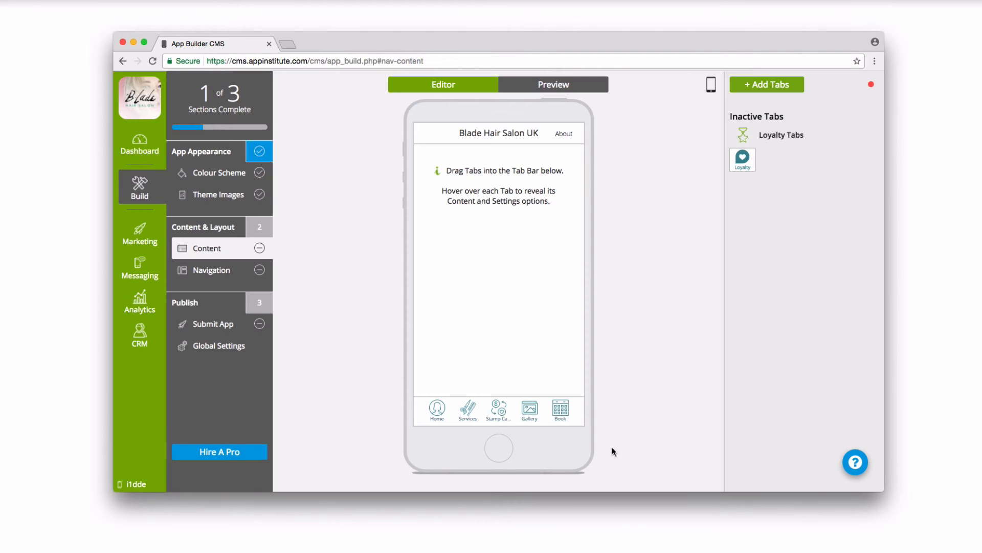
click(767, 85)
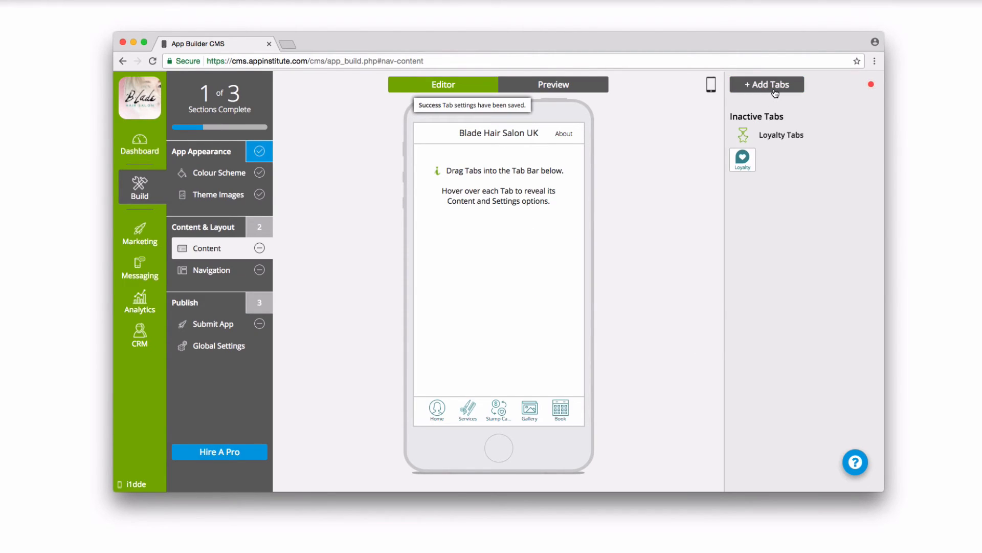
Add an About tab from the tab types list and continue
click(766, 85)
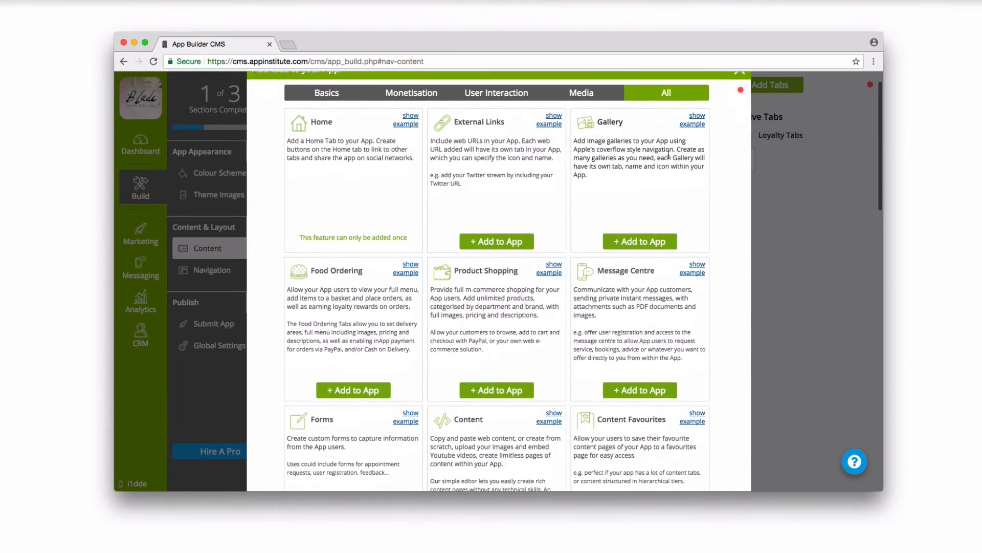
scroll(down, 3)
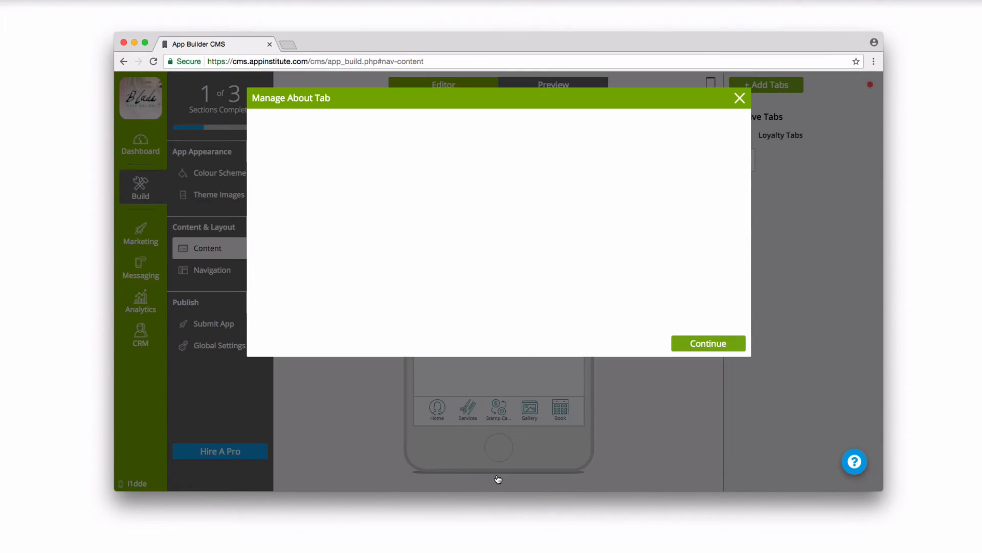
click(708, 344)
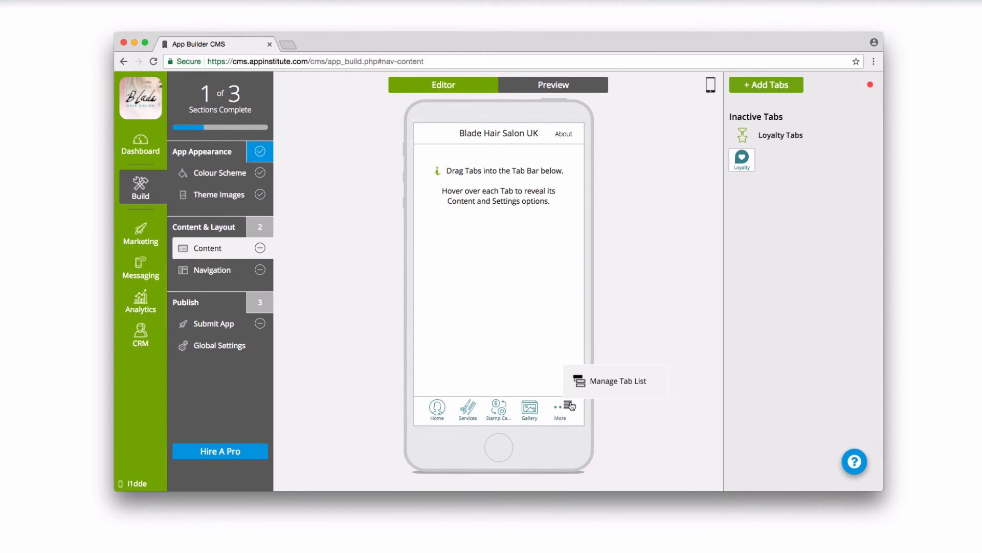
Set the app navigation to Side Menu and save
click(212, 269)
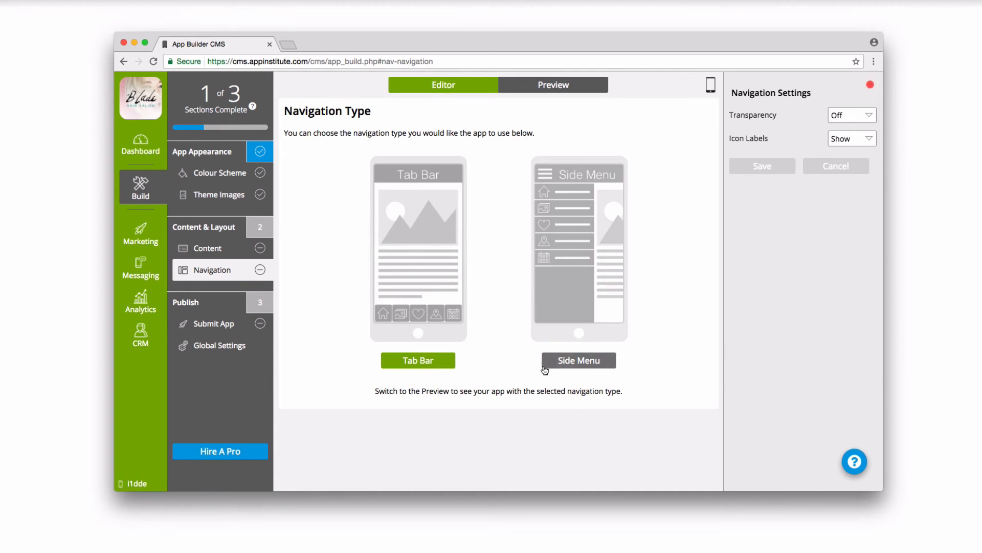
click(578, 360)
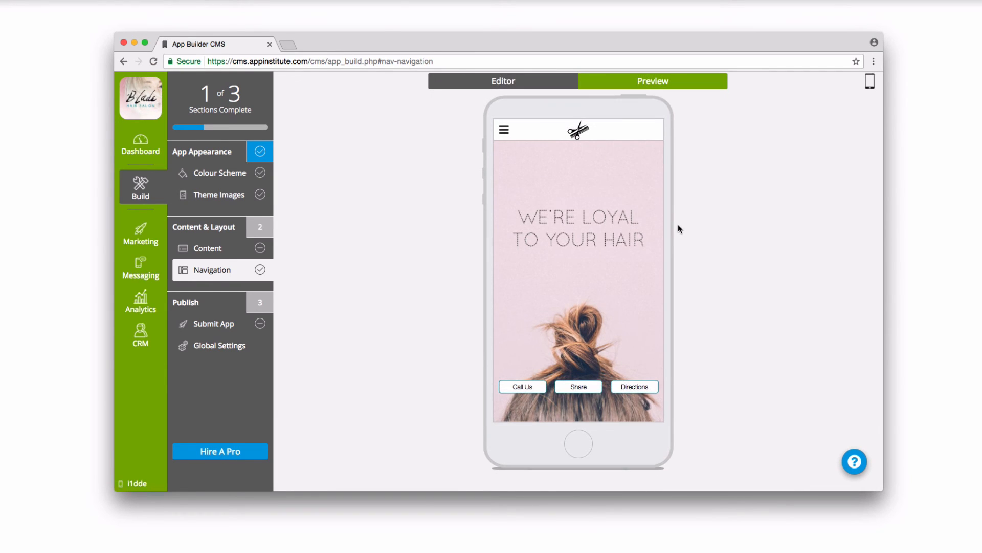
click(869, 81)
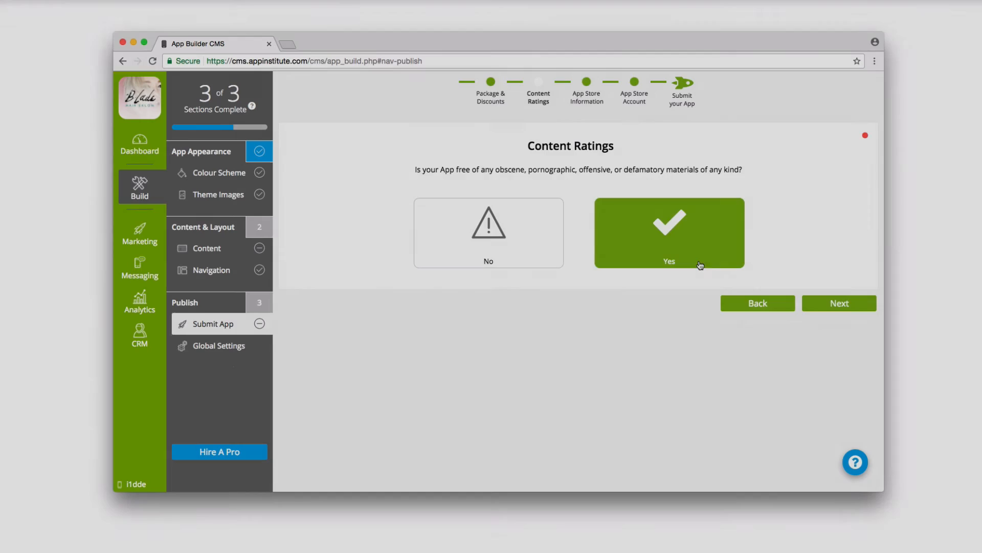
Answer Yes for Content Ratings and submit the app for publication
click(839, 303)
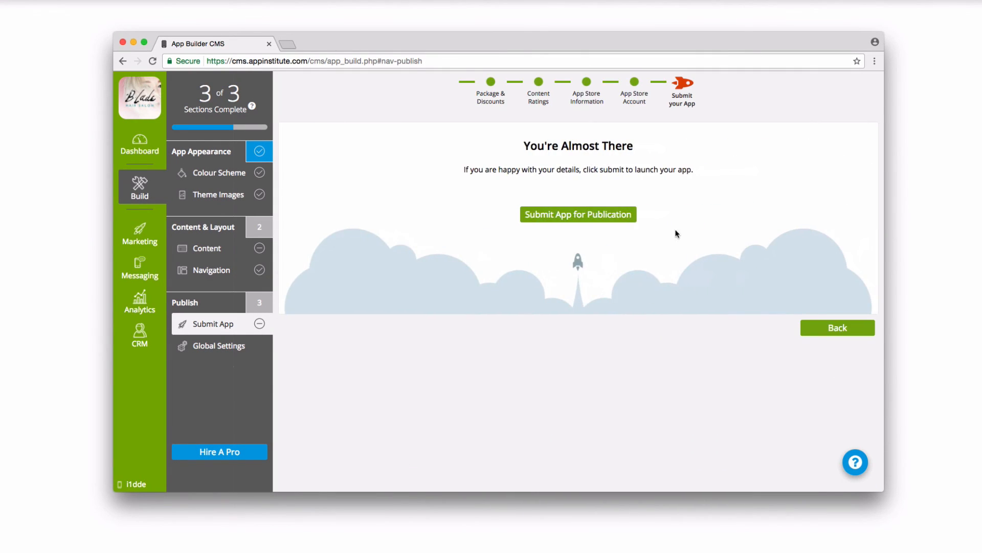
click(577, 215)
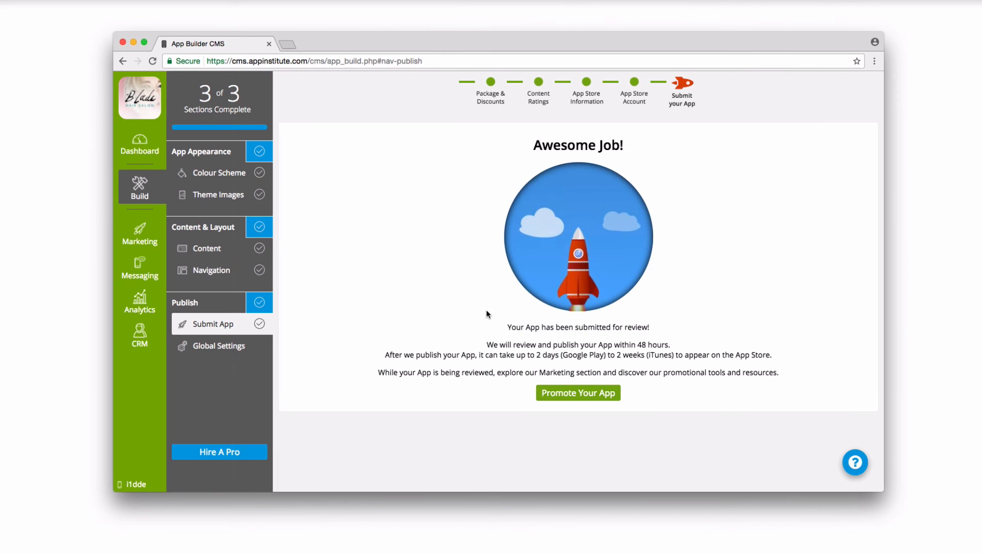